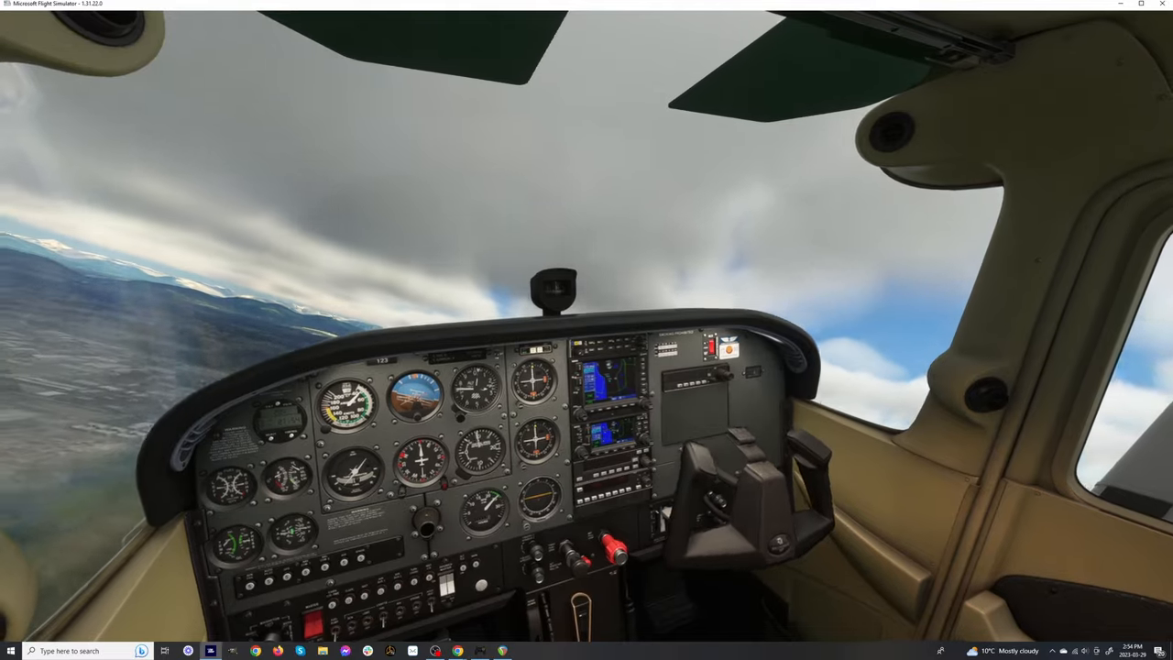
# - Start adding a new device from Windows Bluetooth & other devices settings, choosing a device type
pyautogui.click(9, 650)
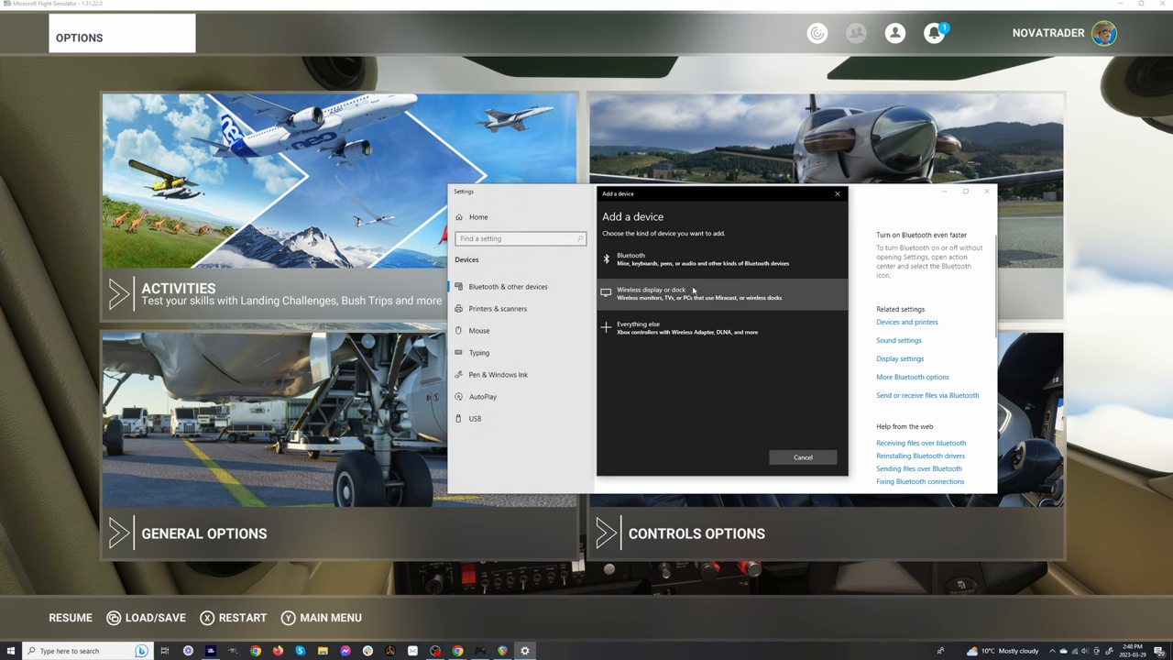
pyautogui.click(651, 293)
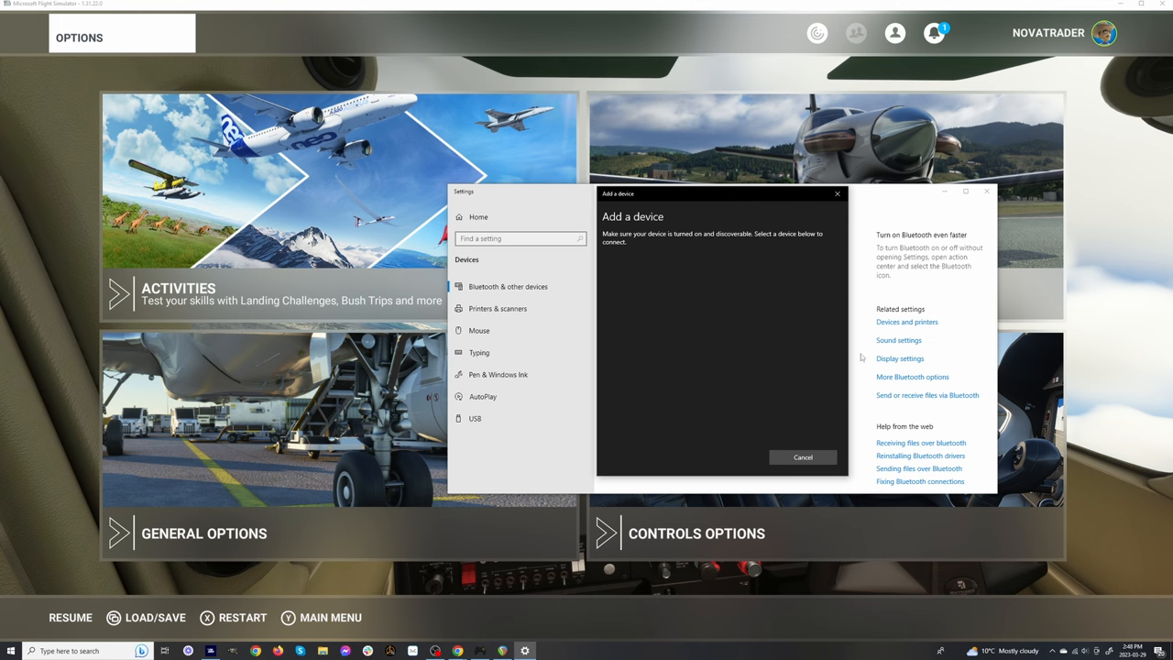
pyautogui.moveTo(824, 340)
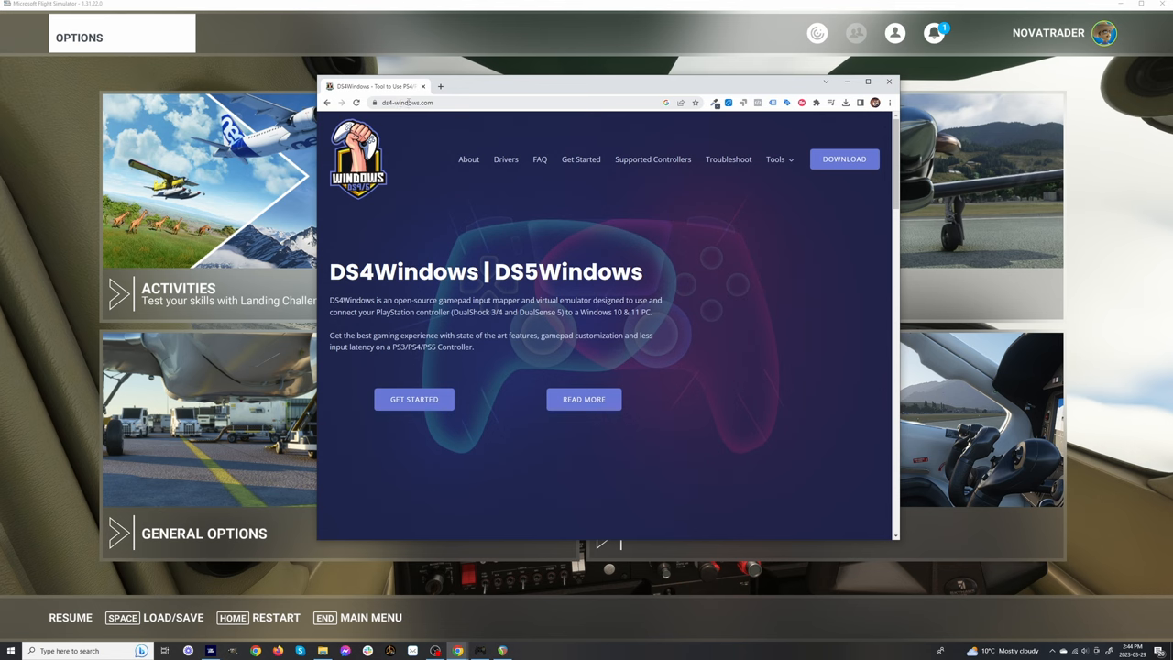
pyautogui.moveTo(513, 118)
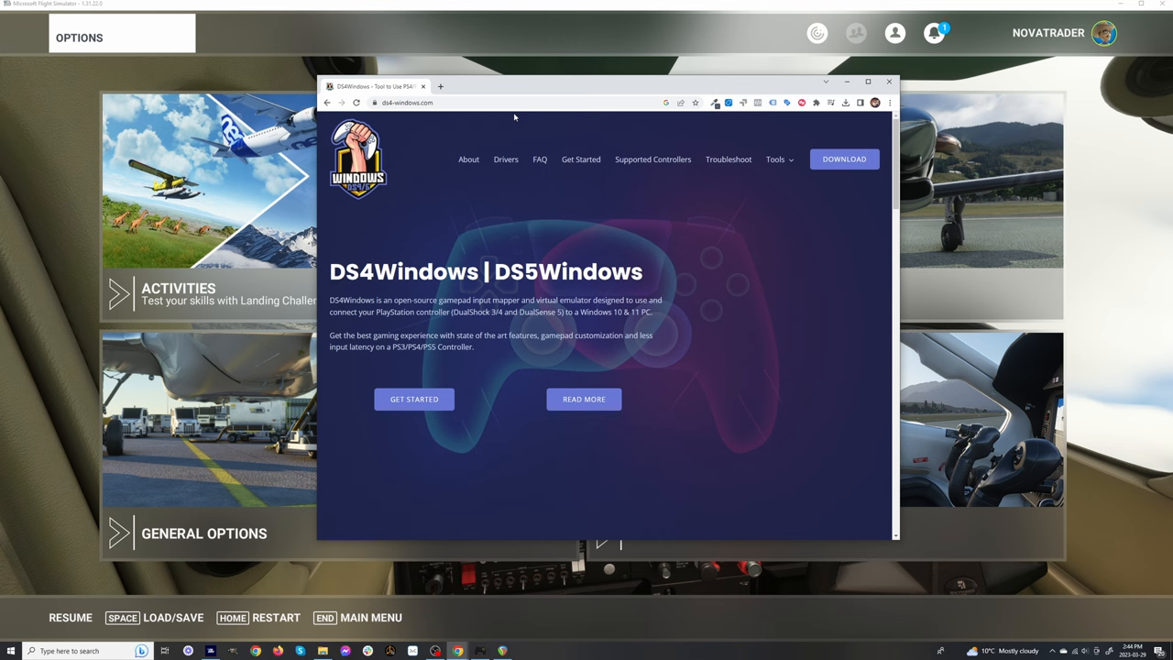
# - Bring up the DS4Windows homepage at ds4-windows.com in Chrome
pyautogui.click(843, 159)
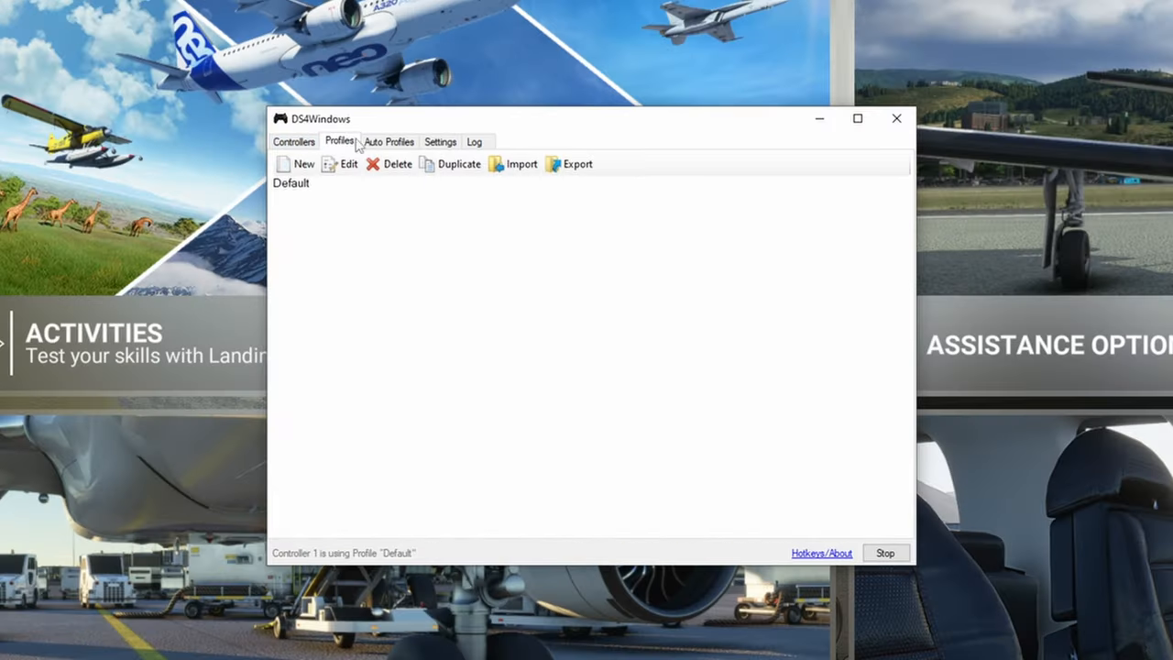
pyautogui.moveTo(448, 135)
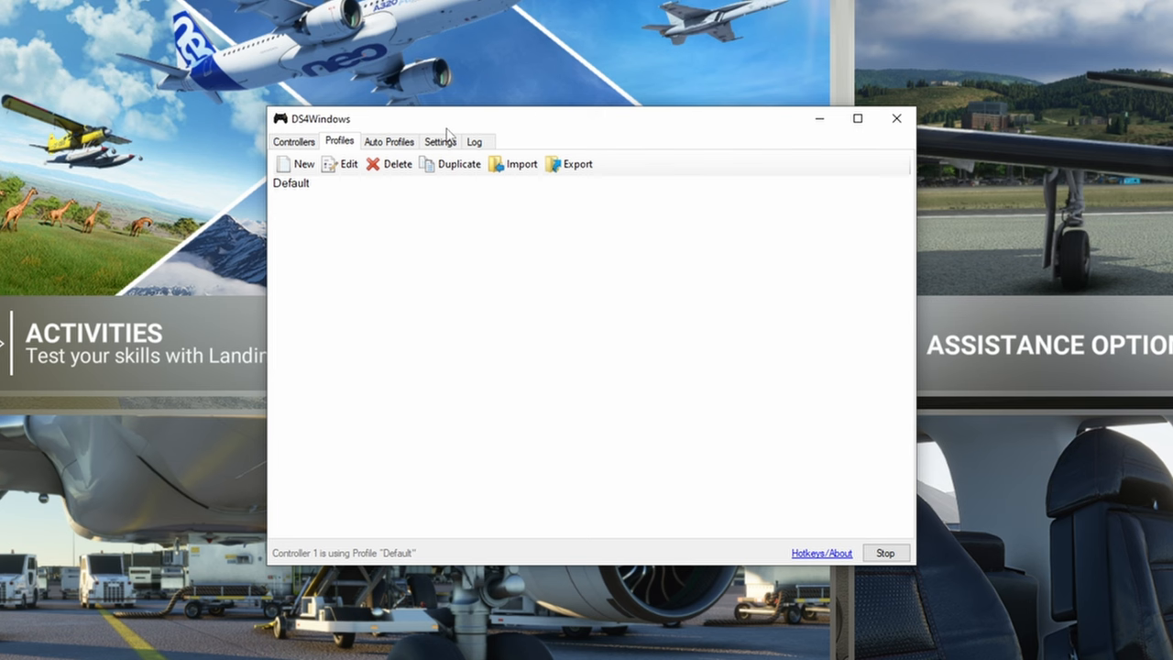
pyautogui.moveTo(363, 208)
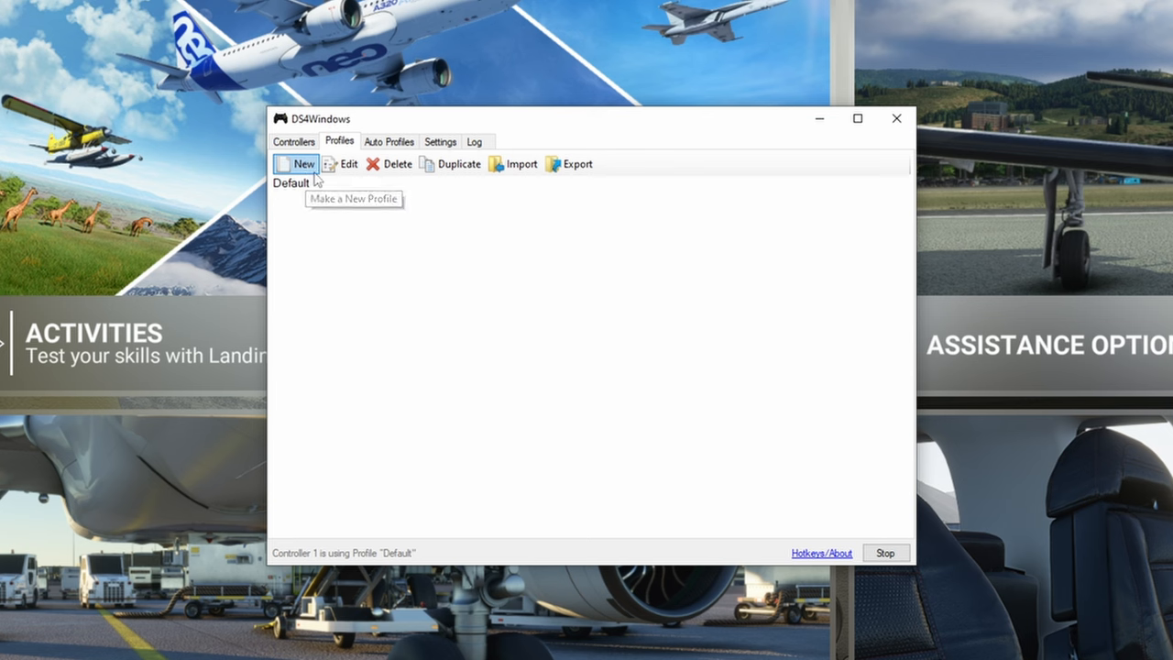
# - Create a DS4Windows profile named 'Flight Sim 2020' and save it
pyautogui.click(295, 163)
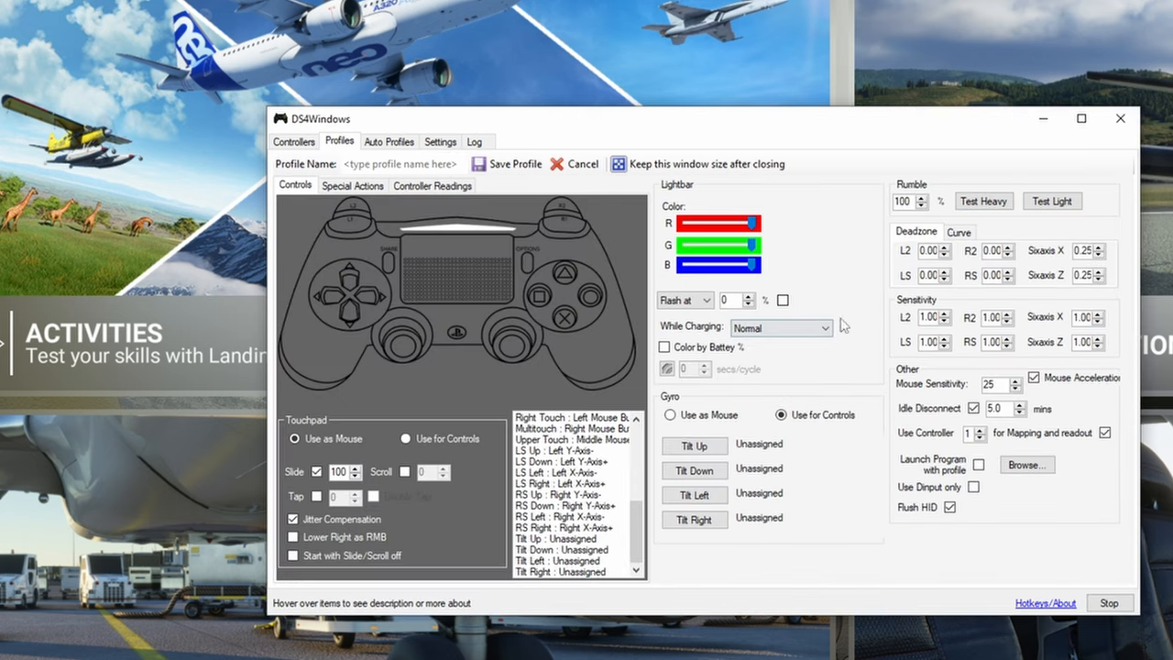
pyautogui.click(403, 163)
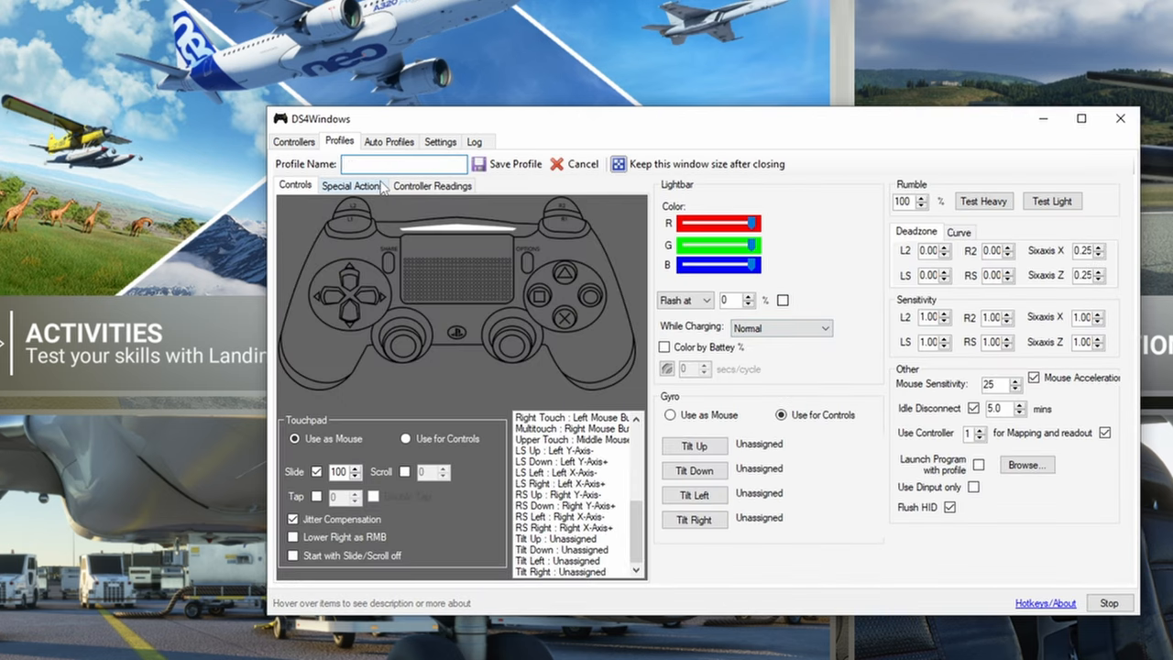
pyautogui.write('Flight Si')
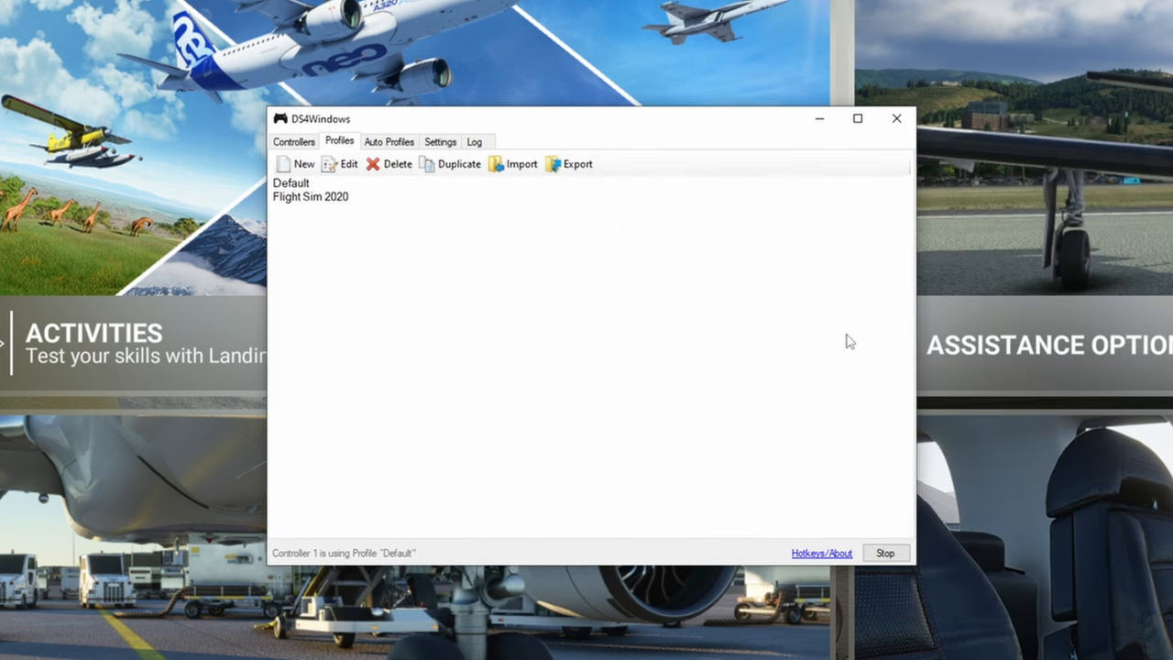
pyautogui.moveTo(565, 299)
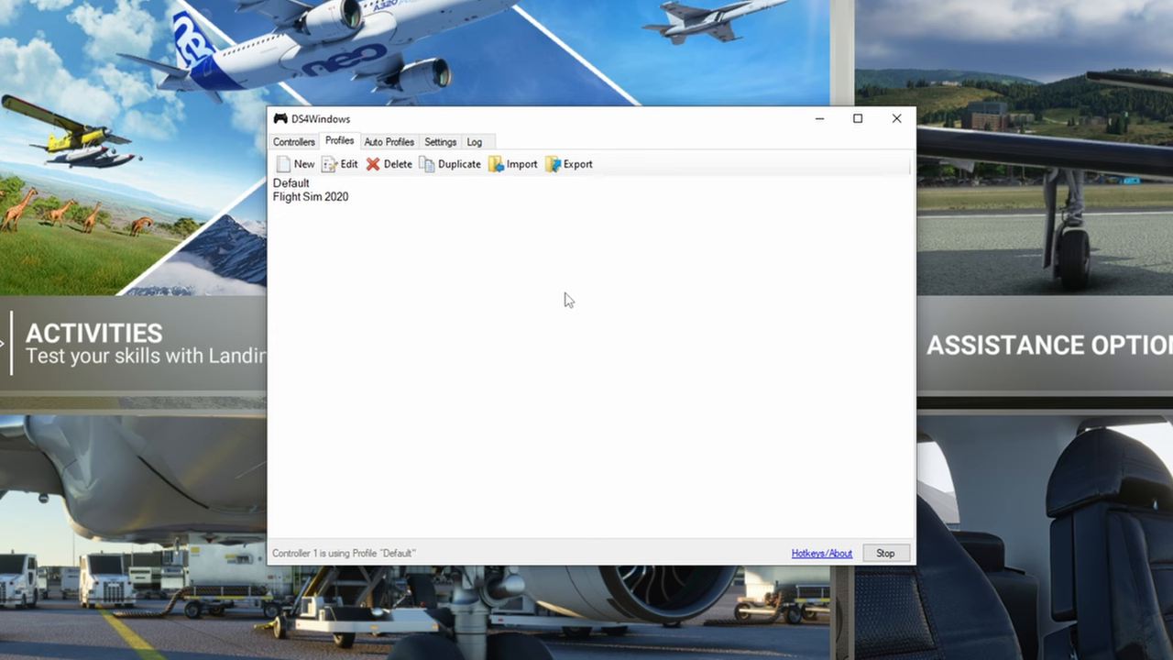
pyautogui.click(310, 196)
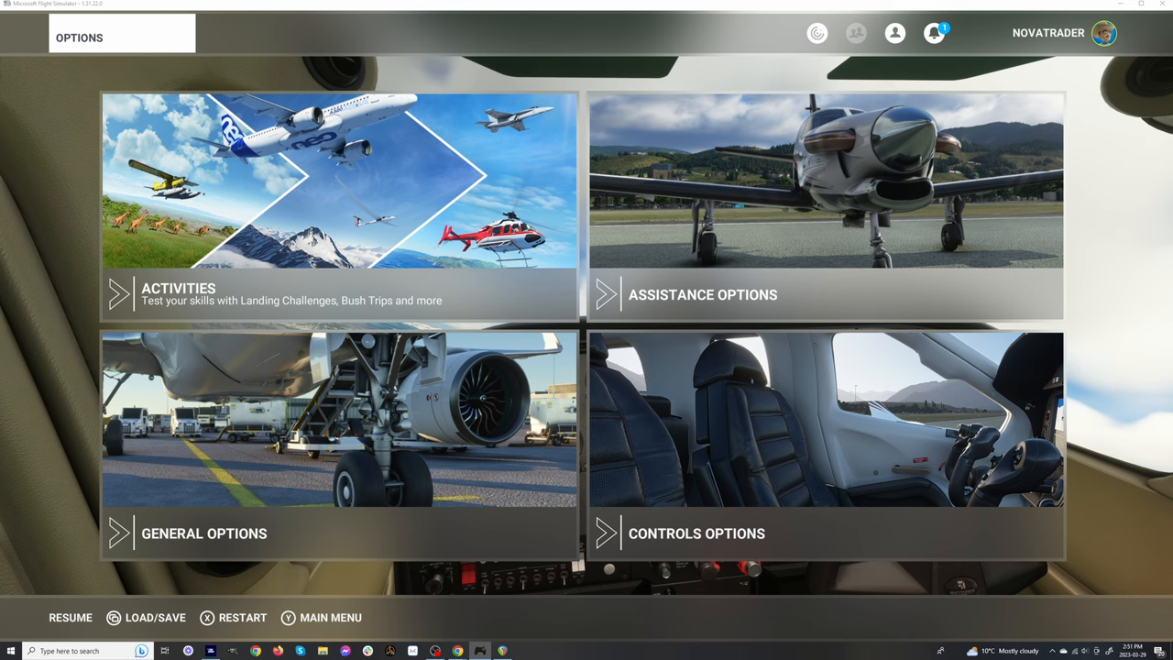
# - Open the controller settings from Flight Simulator's Options screen
pyautogui.click(696, 532)
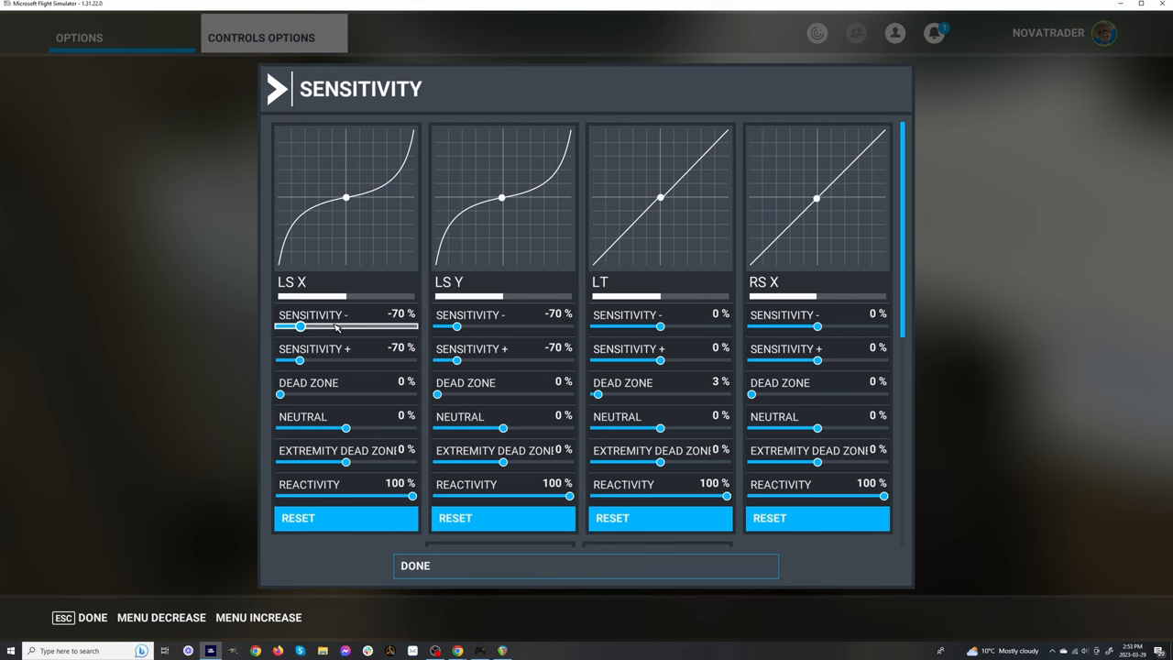
pyautogui.moveTo(300, 327)
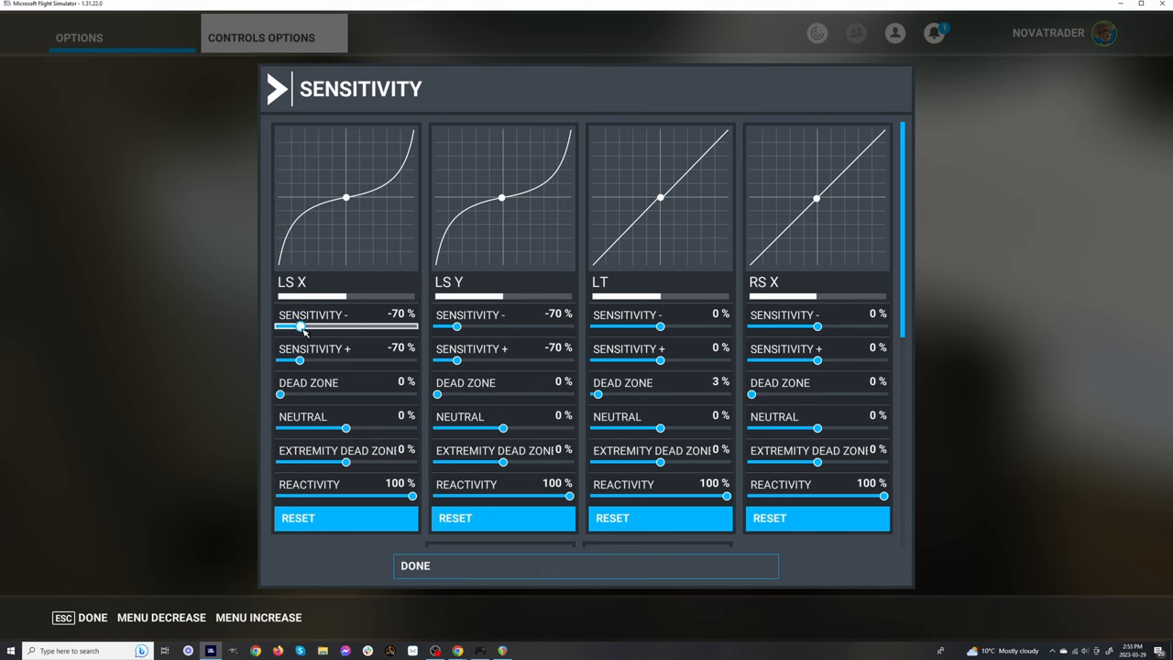
# - Set the LS X negative sensitivity slider to -70%
pyautogui.moveTo(299, 327); pyautogui.dragTo(411, 327)
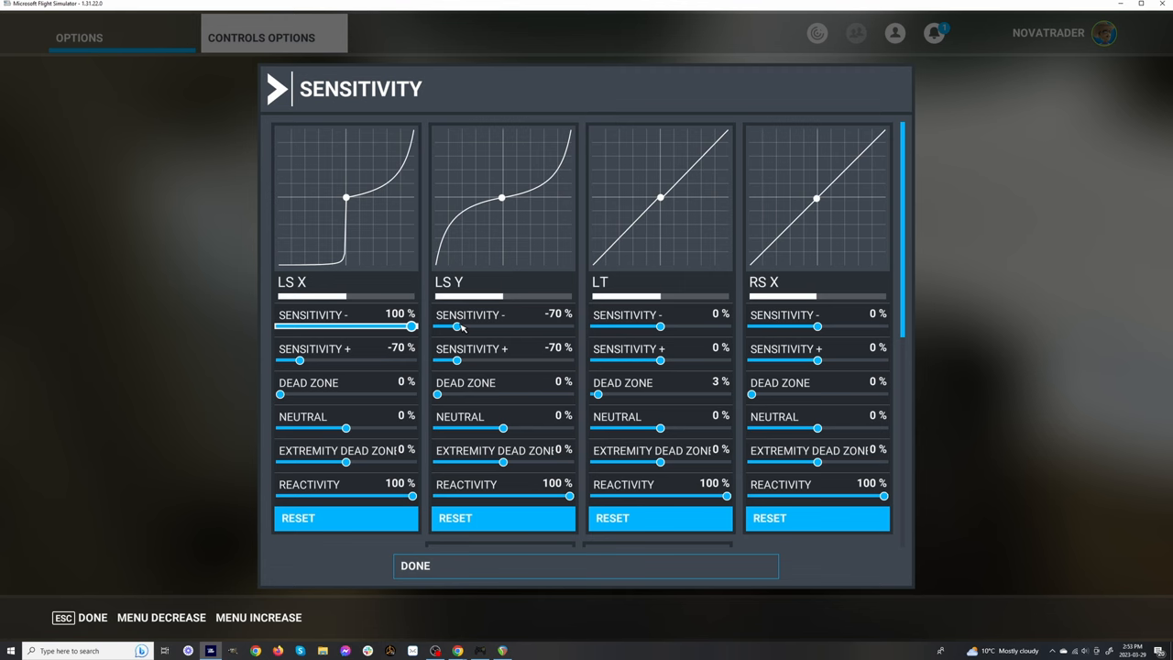
pyautogui.moveTo(412, 328); pyautogui.dragTo(311, 327)
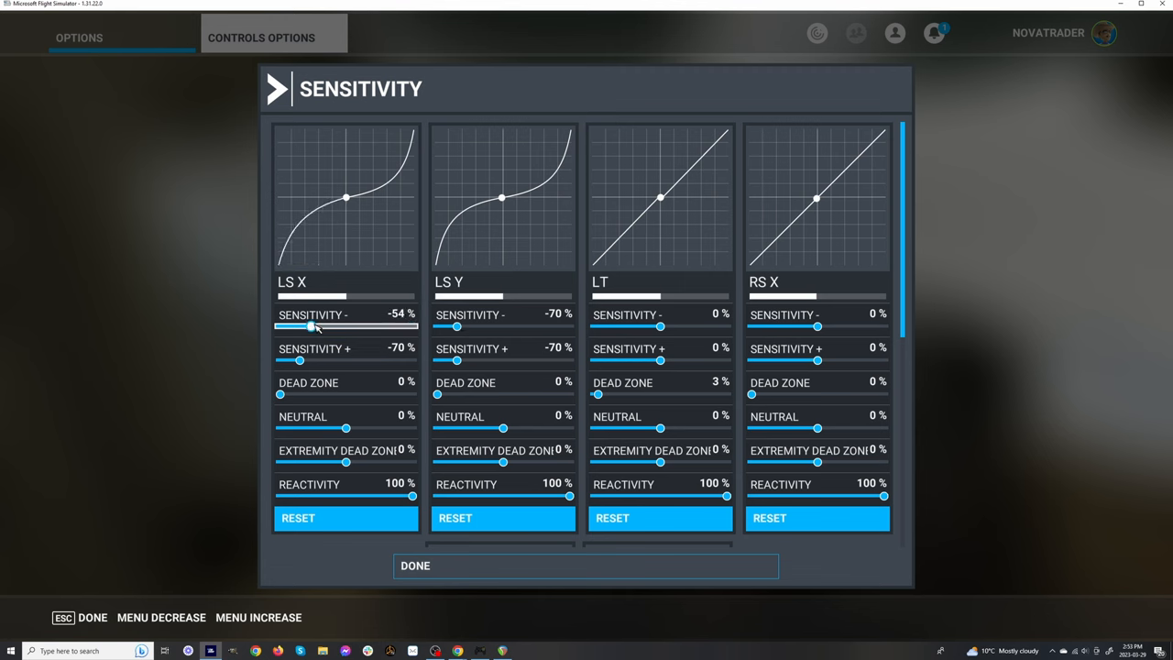
pyautogui.moveTo(308, 327); pyautogui.dragTo(314, 327)
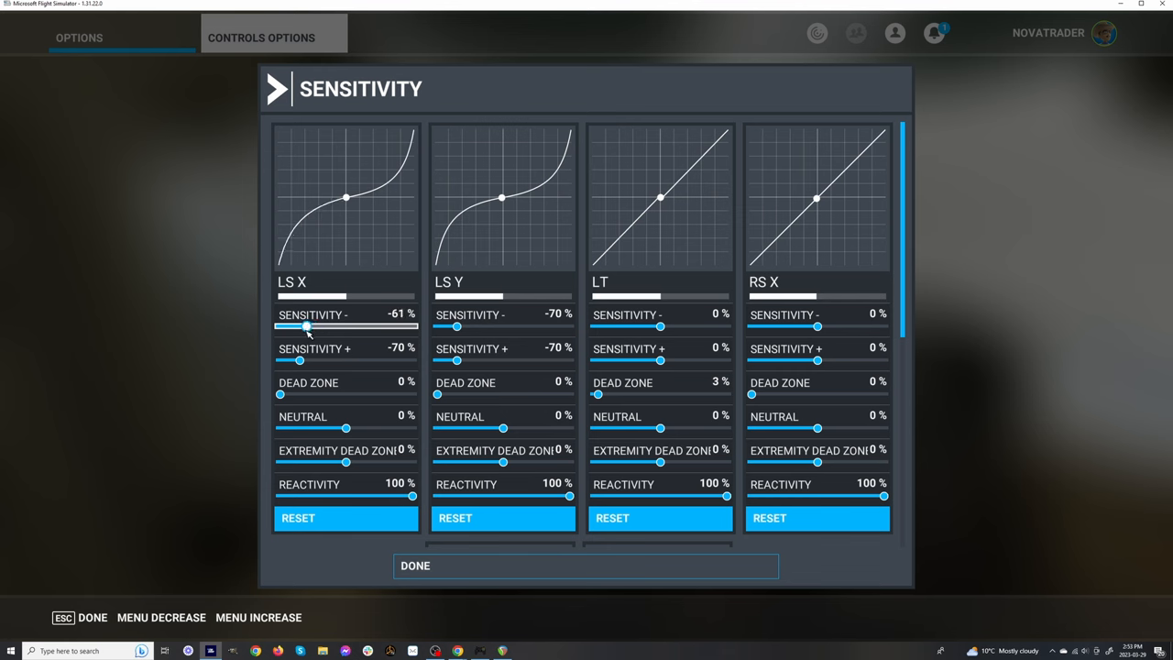
pyautogui.moveTo(307, 327); pyautogui.dragTo(296, 327)
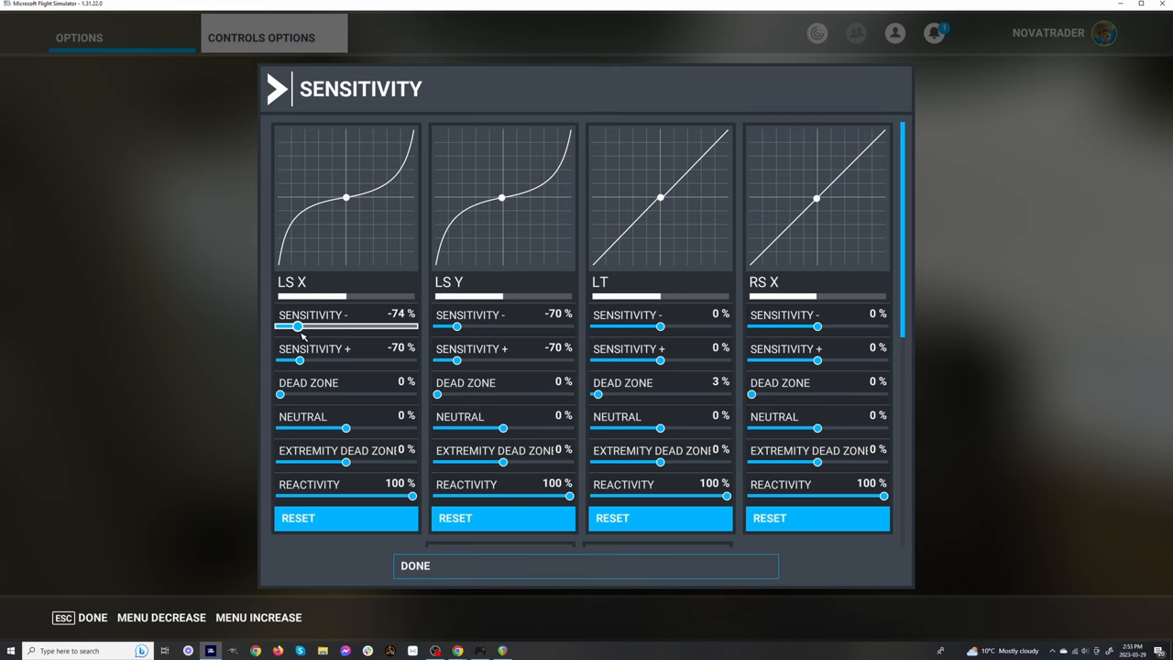
pyautogui.moveTo(298, 326); pyautogui.dragTo(412, 326)
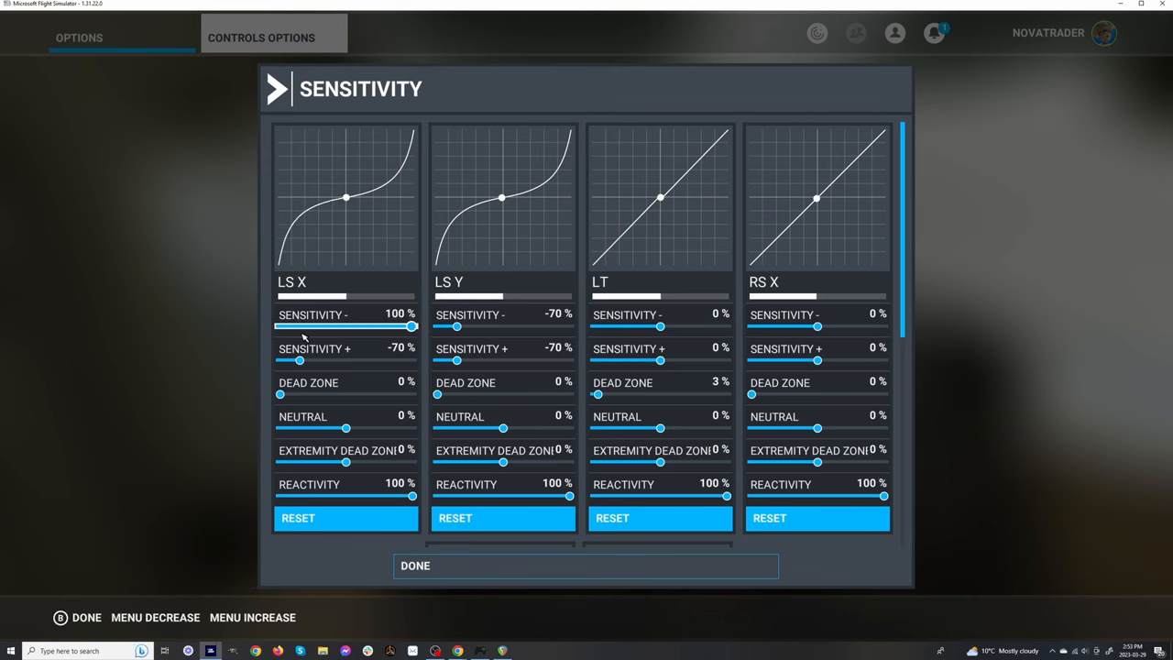
pyautogui.moveTo(410, 326); pyautogui.dragTo(301, 326)
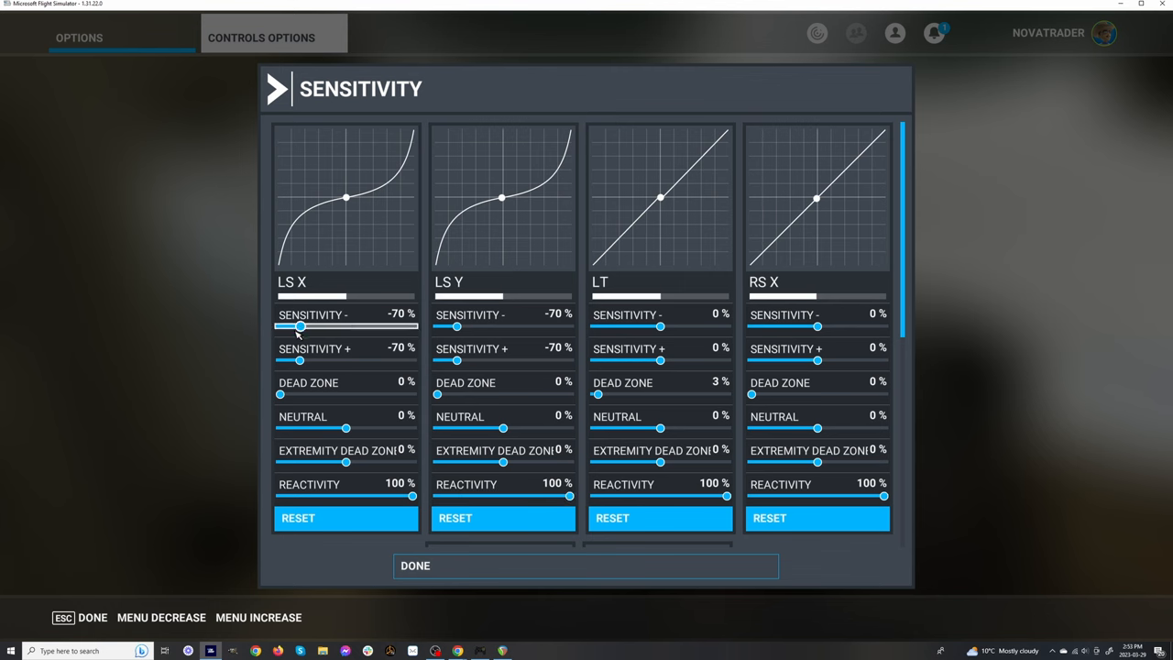
pyautogui.moveTo(314, 360)
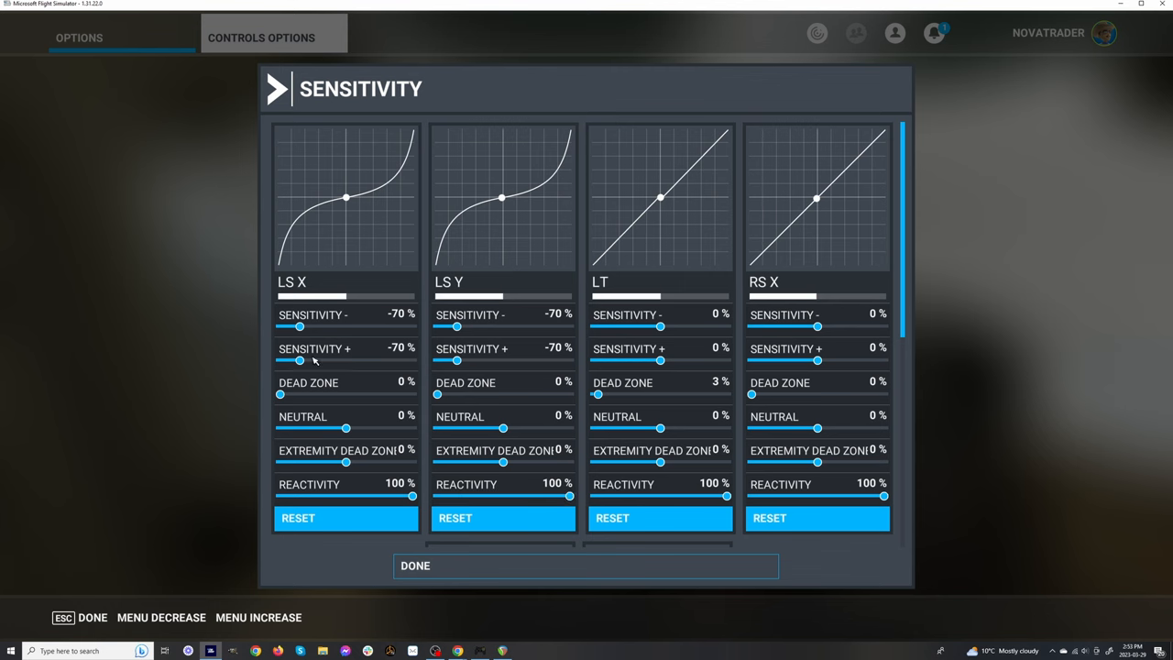
# - Confirm the sensitivity settings and resume the flight in the cockpit
pyautogui.click(280, 394)
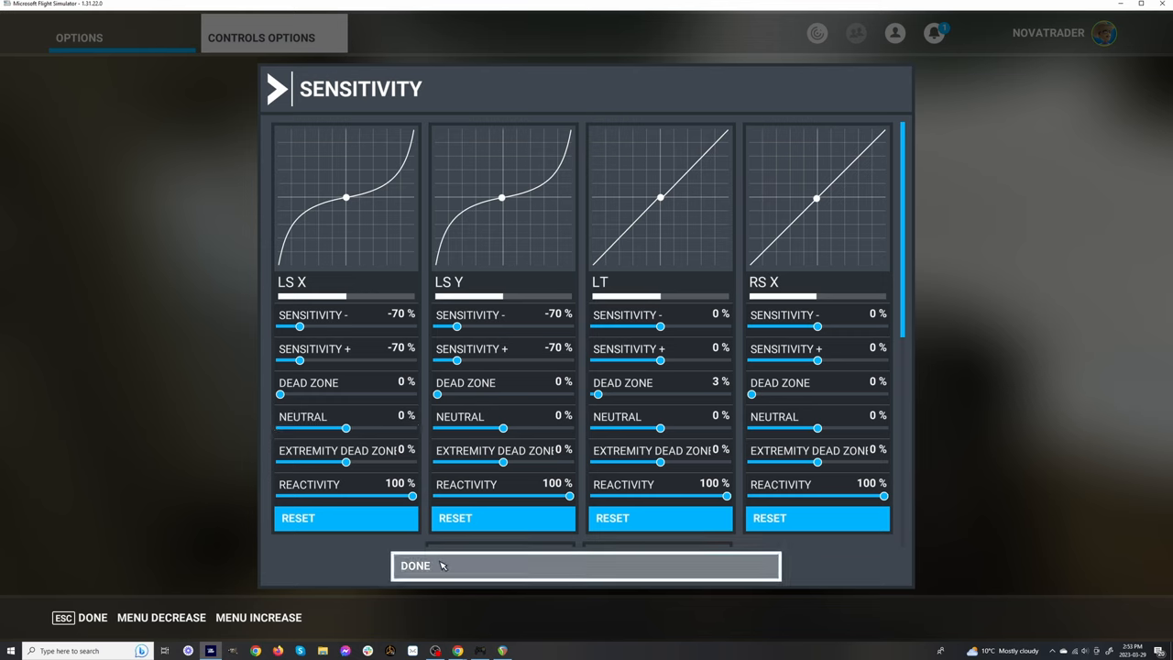
pyautogui.click(585, 564)
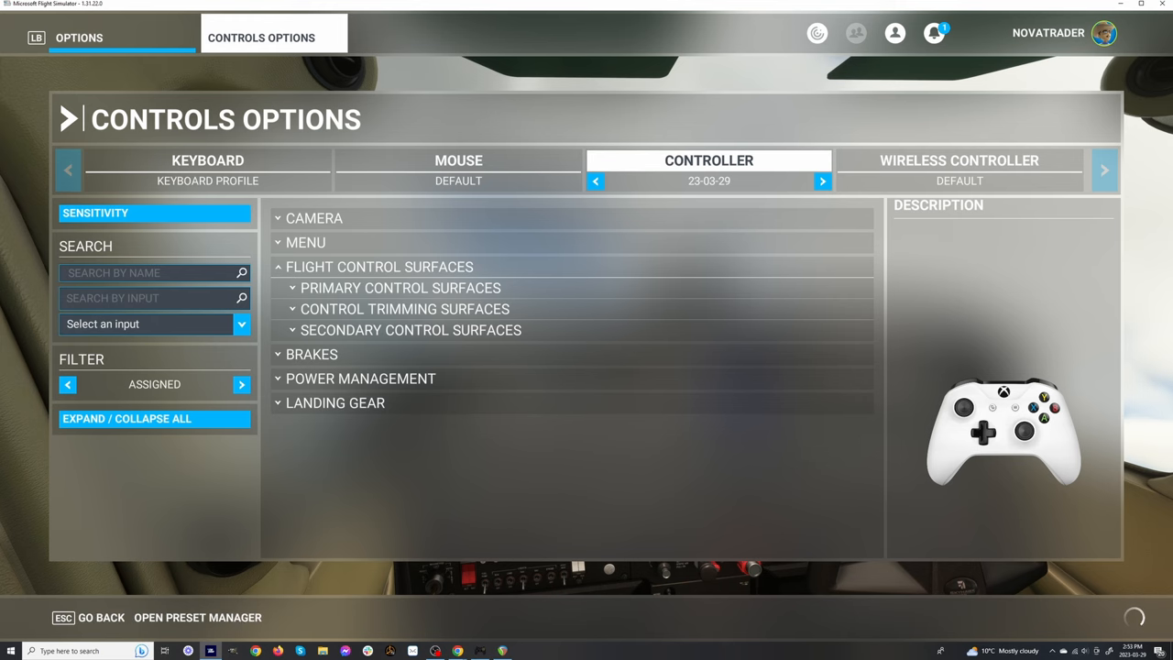
pyautogui.press('Escape')
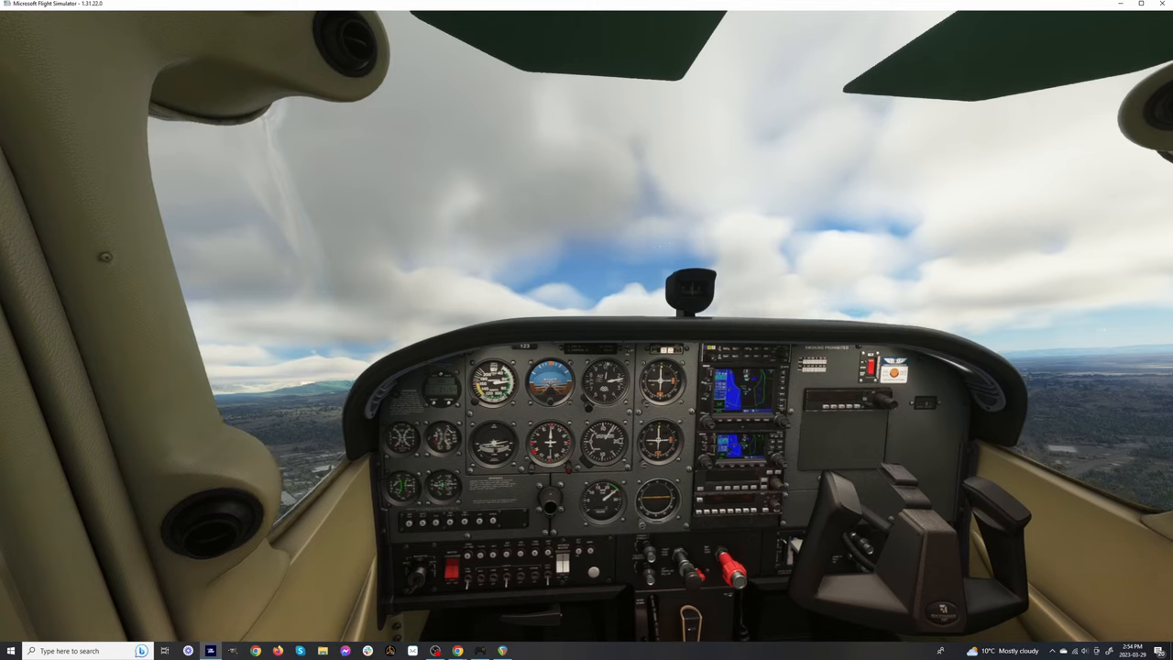